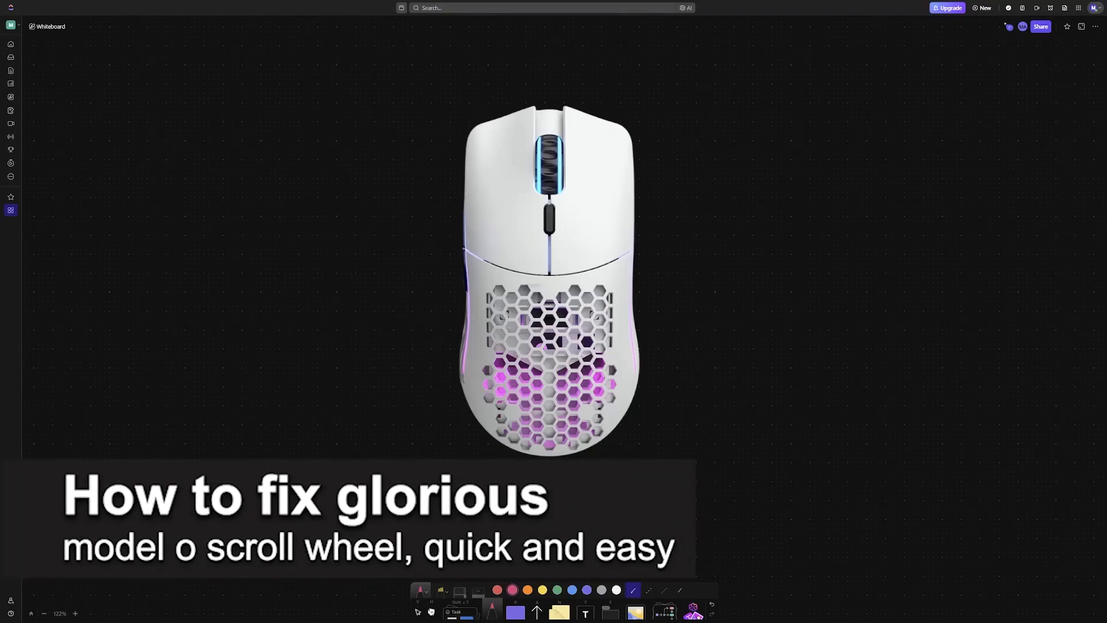
mouse_move(491, 601)
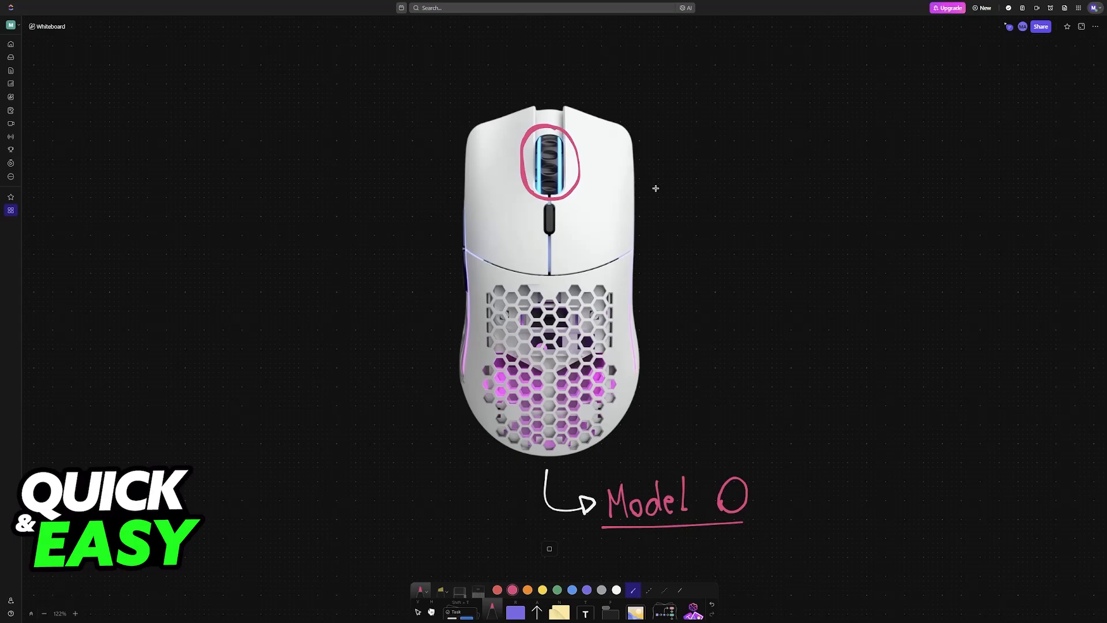
mouse_move(606, 208)
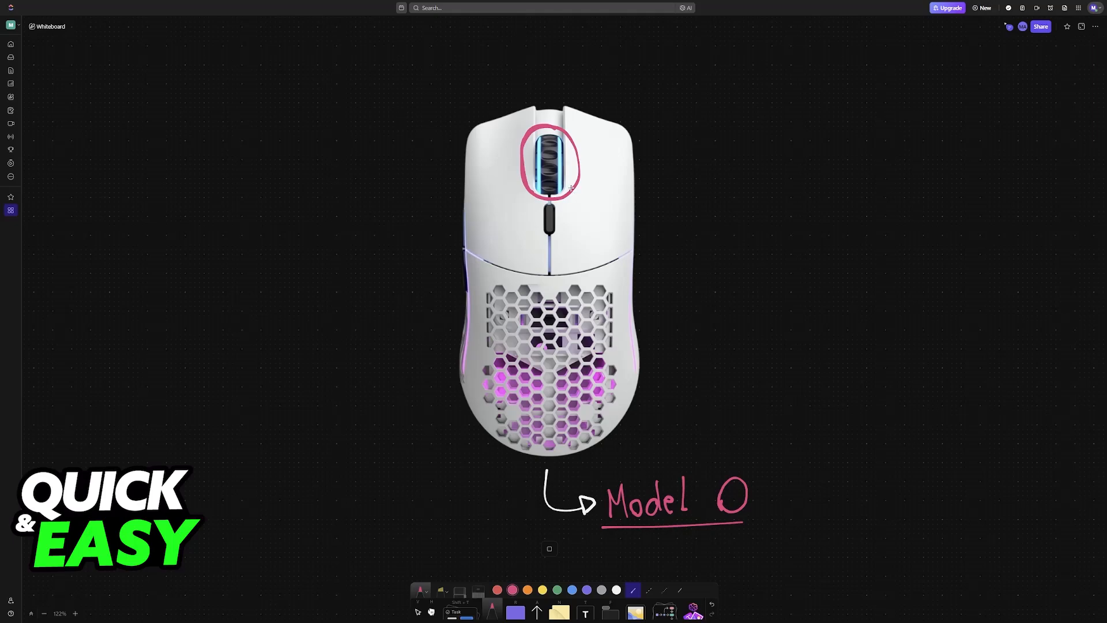
mouse_move(532, 172)
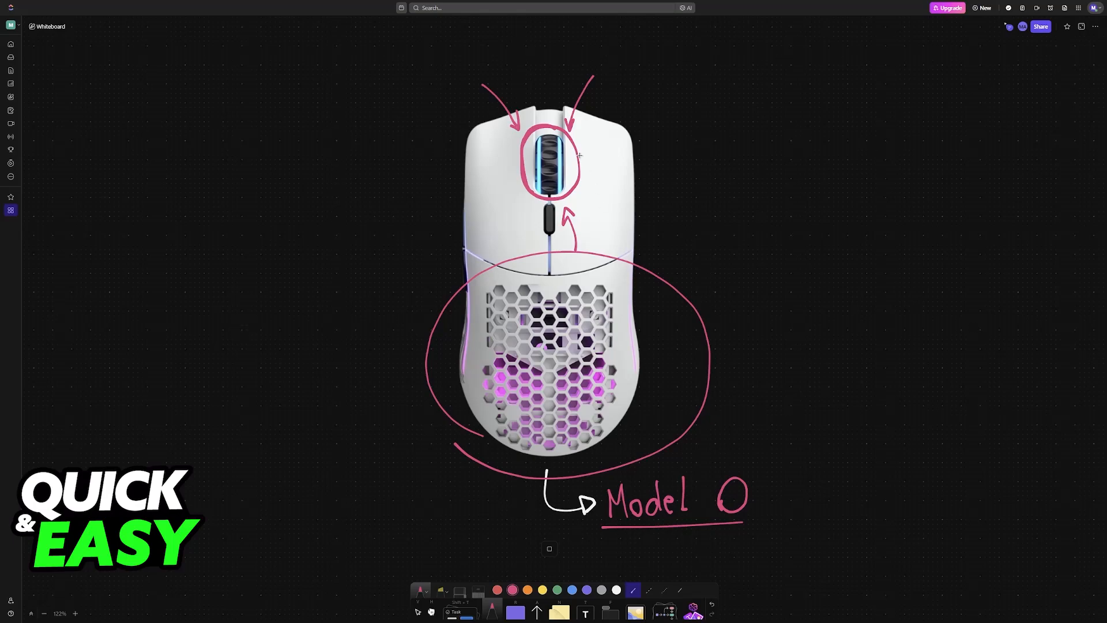
mouse_move(584, 134)
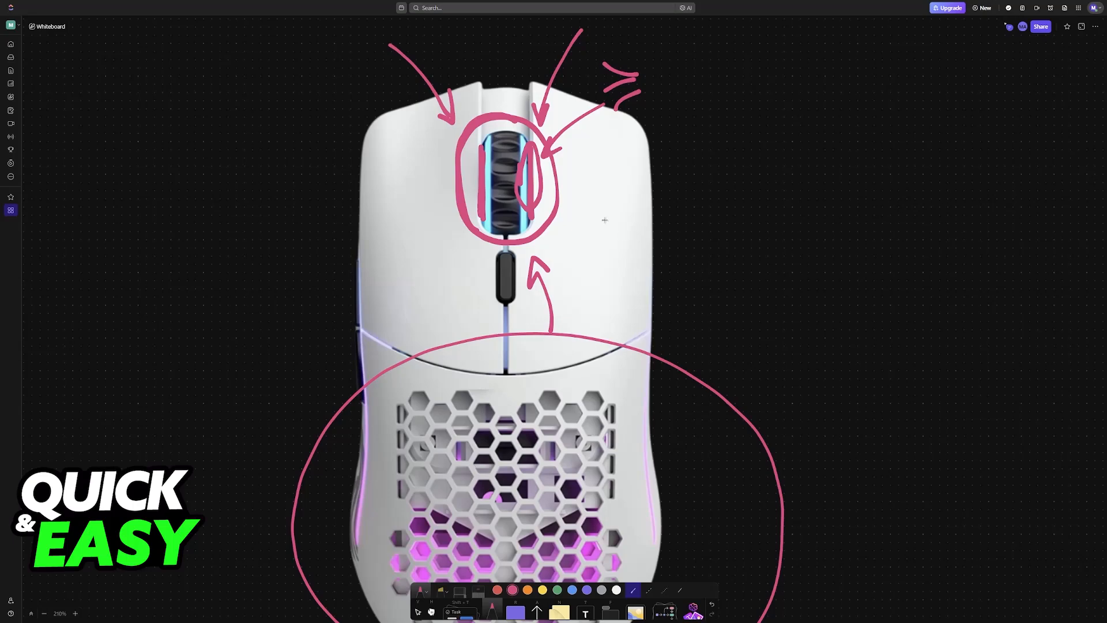
mouse_move(636, 260)
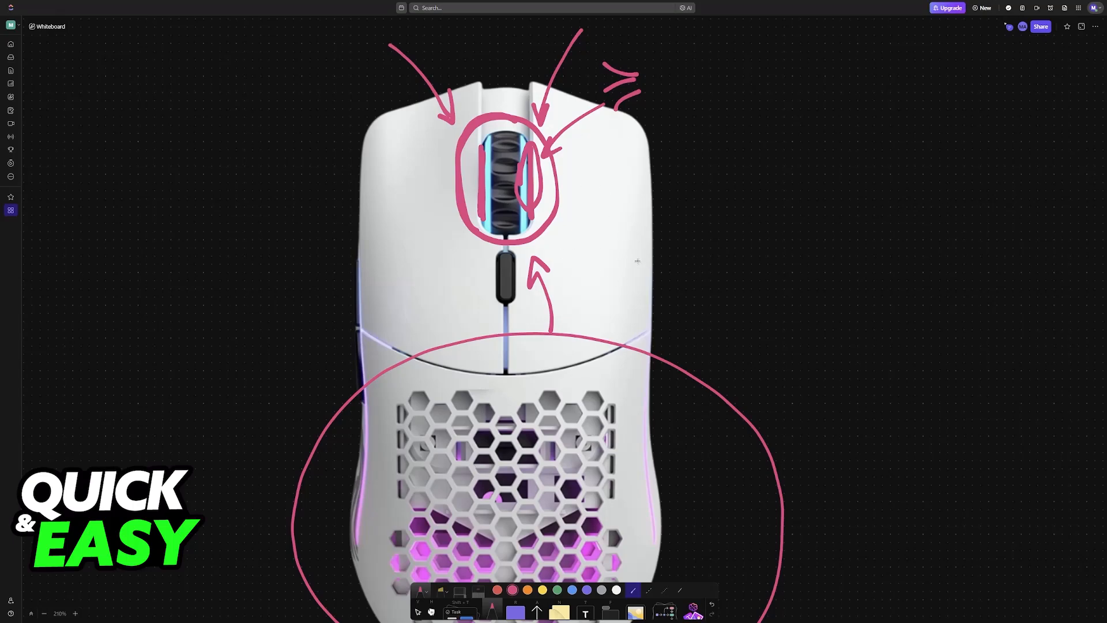
mouse_move(694, 261)
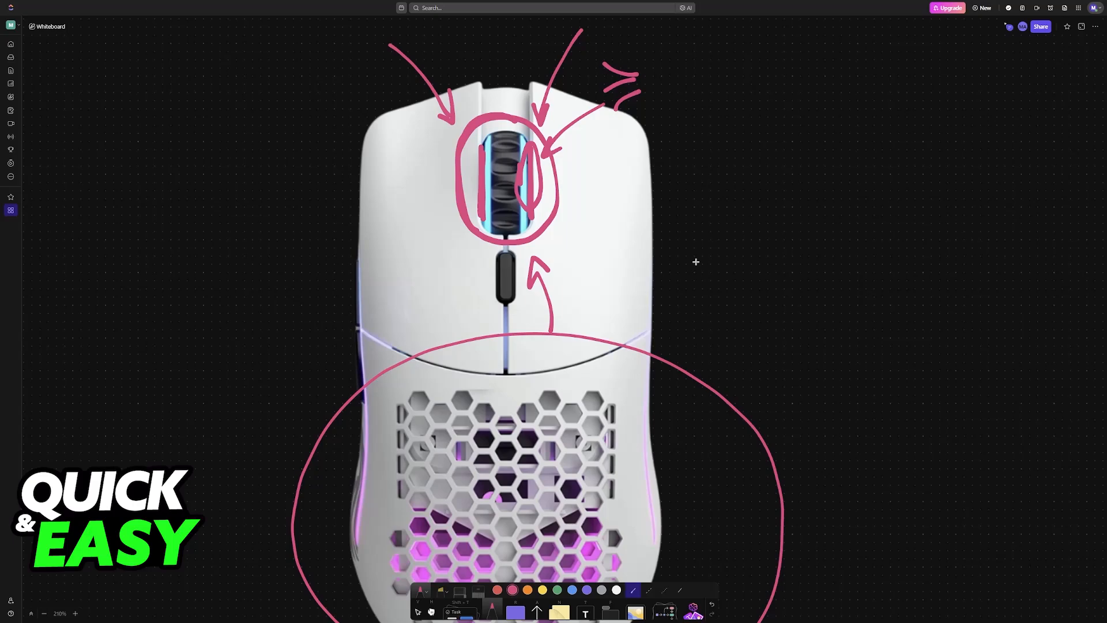
Scroll down on the Glorious CORE 2.1 software page
scroll(down, 3)
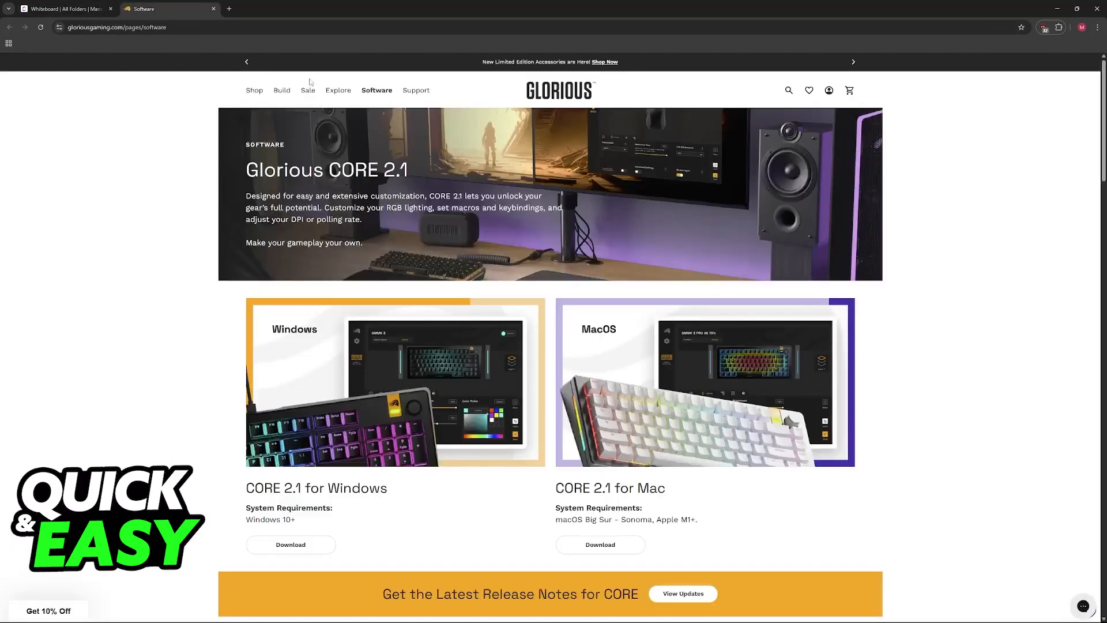
mouse_move(711, 215)
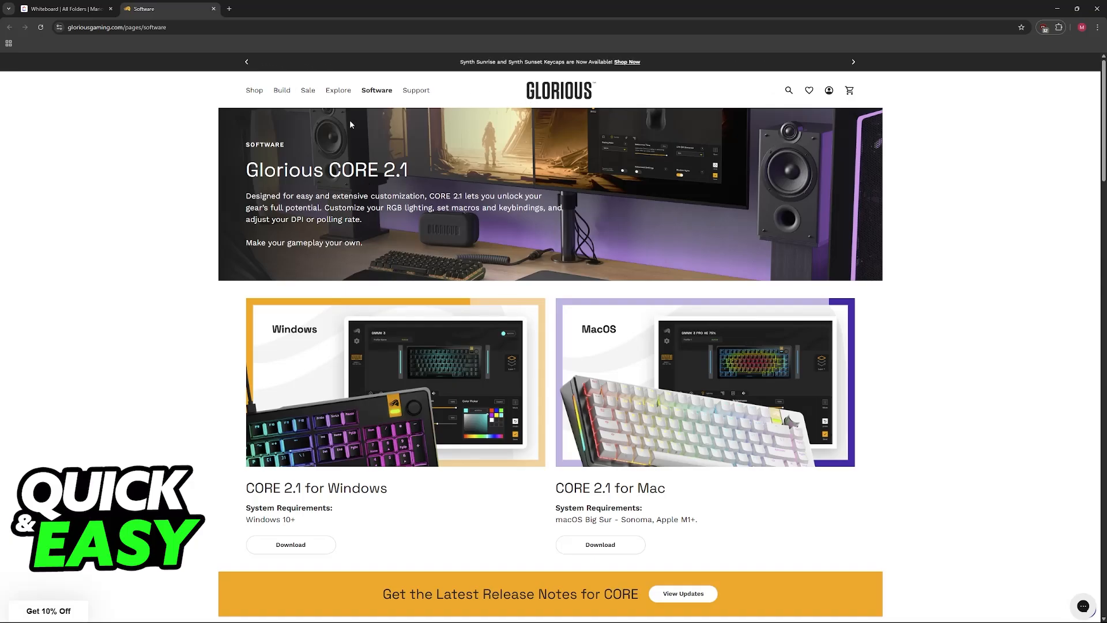
double_click(311, 170)
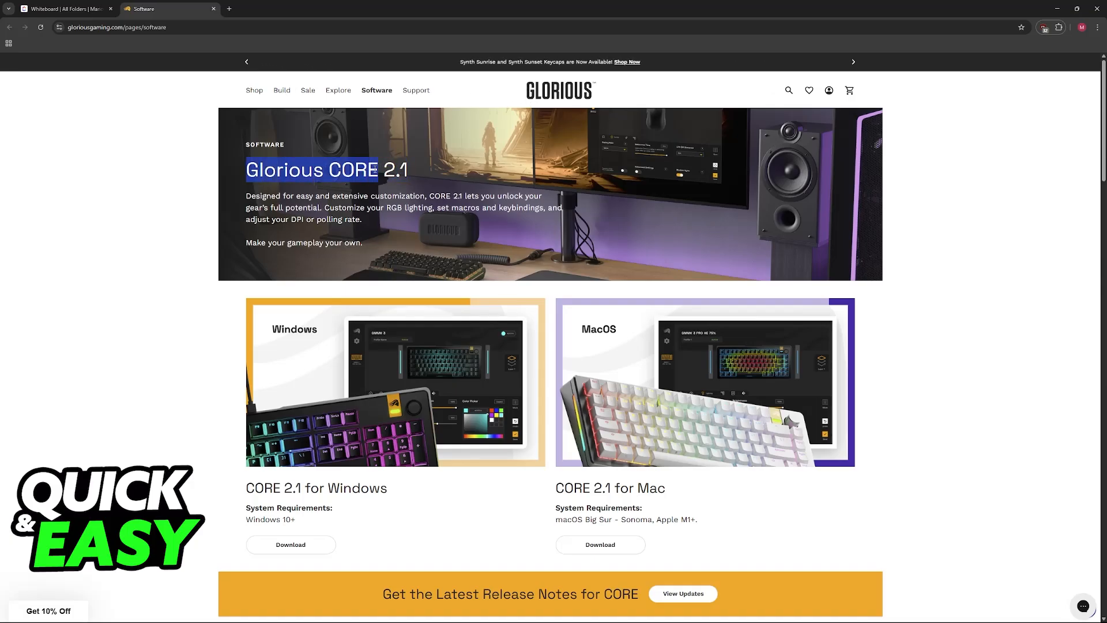
scroll(down, 3)
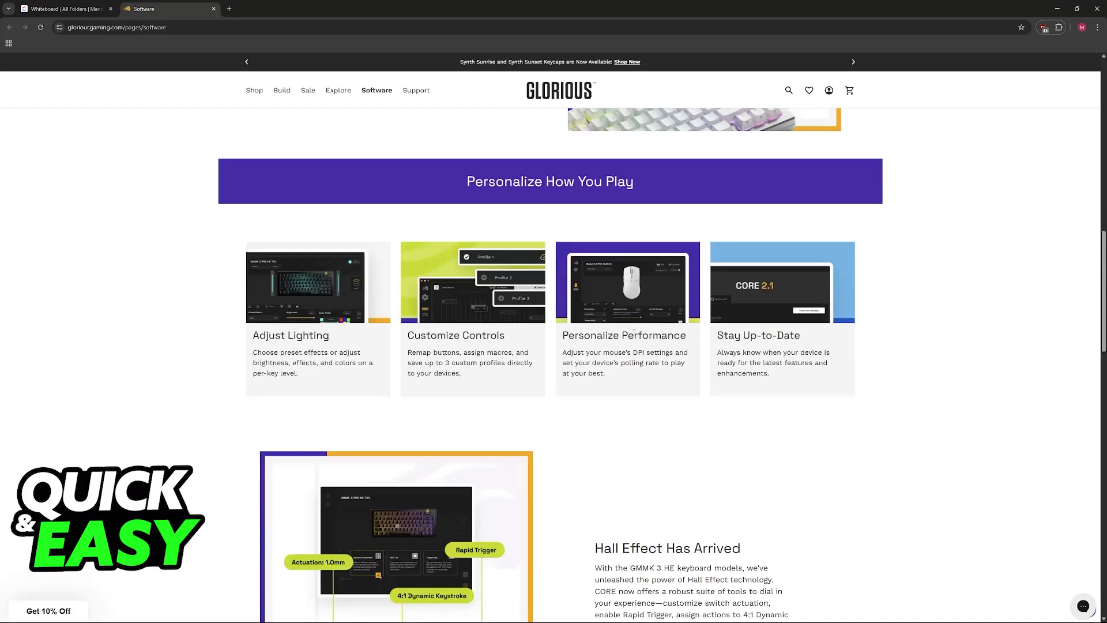
scroll(down, 3)
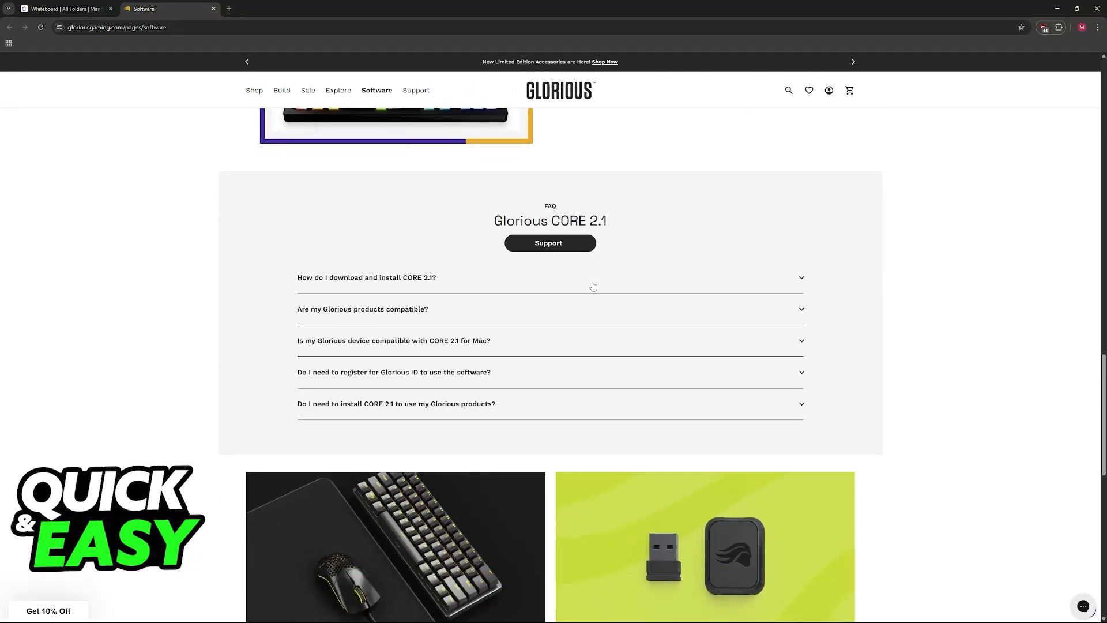
scroll(down, 3)
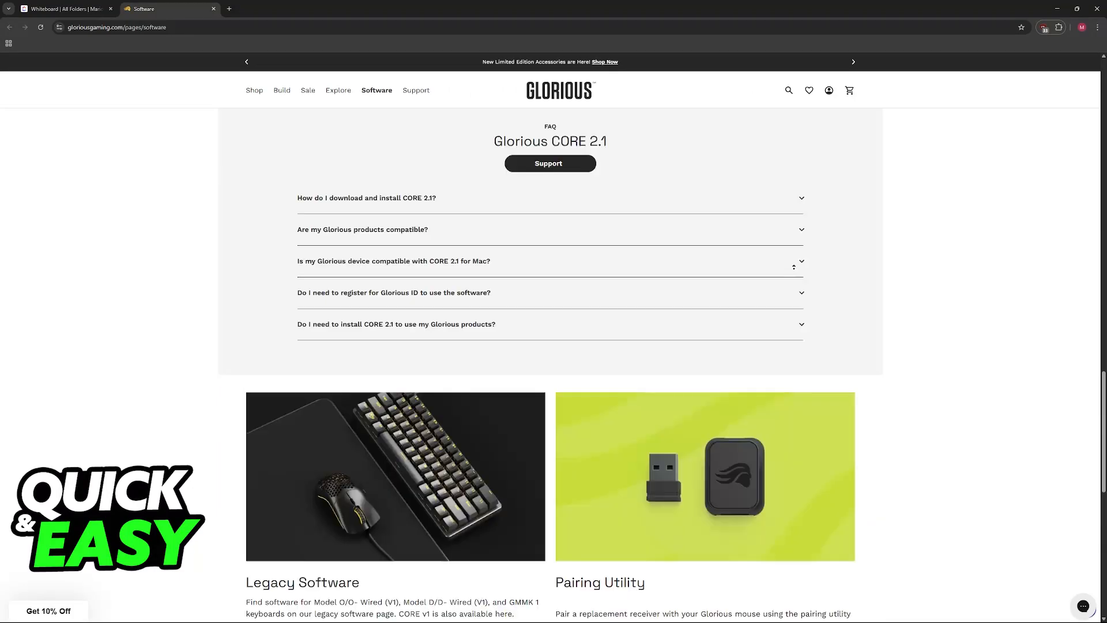
scroll(up, 3)
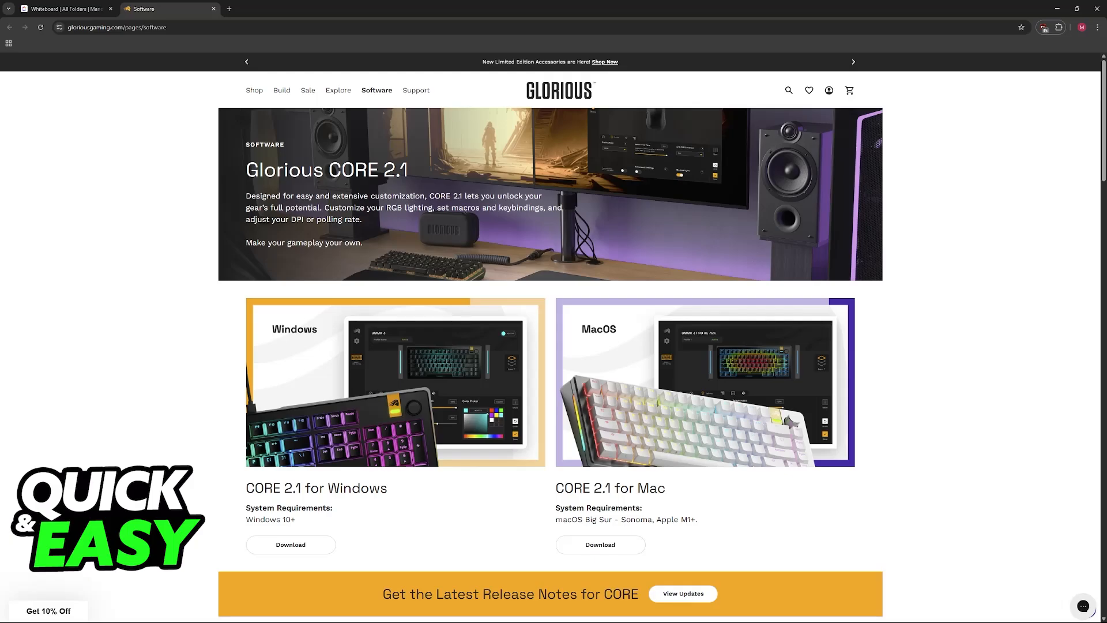
click(63, 9)
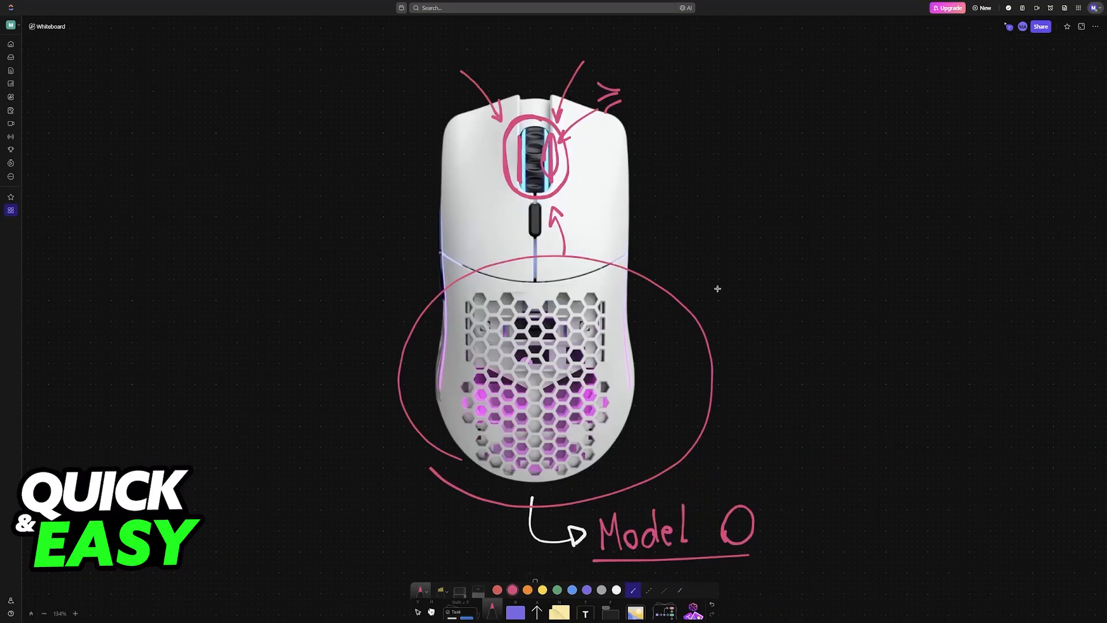
mouse_move(595, 212)
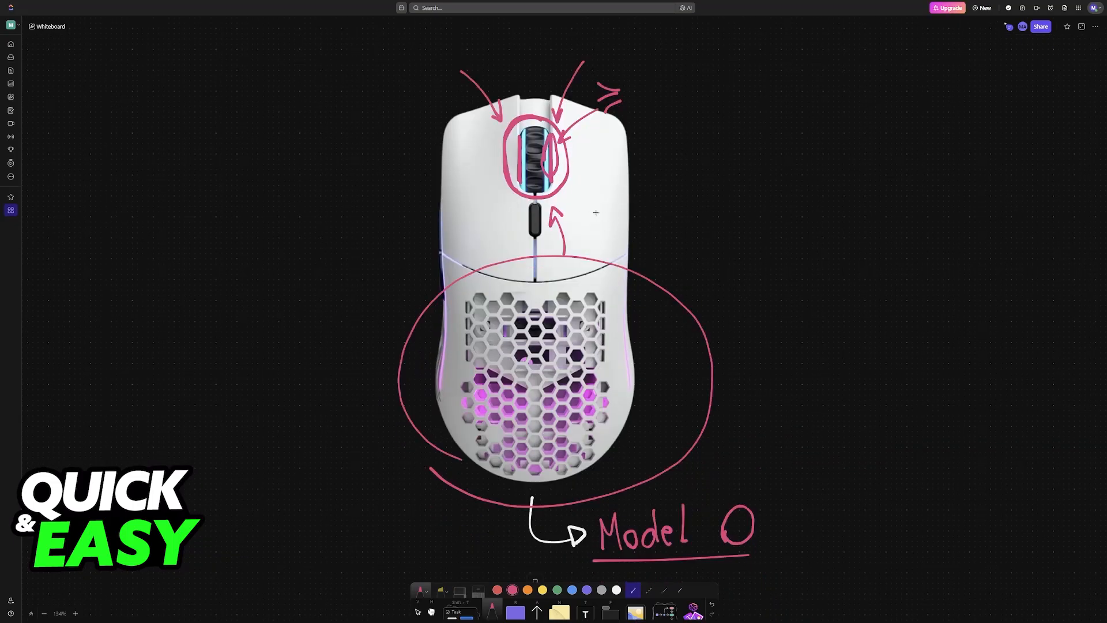
scroll(down, 3)
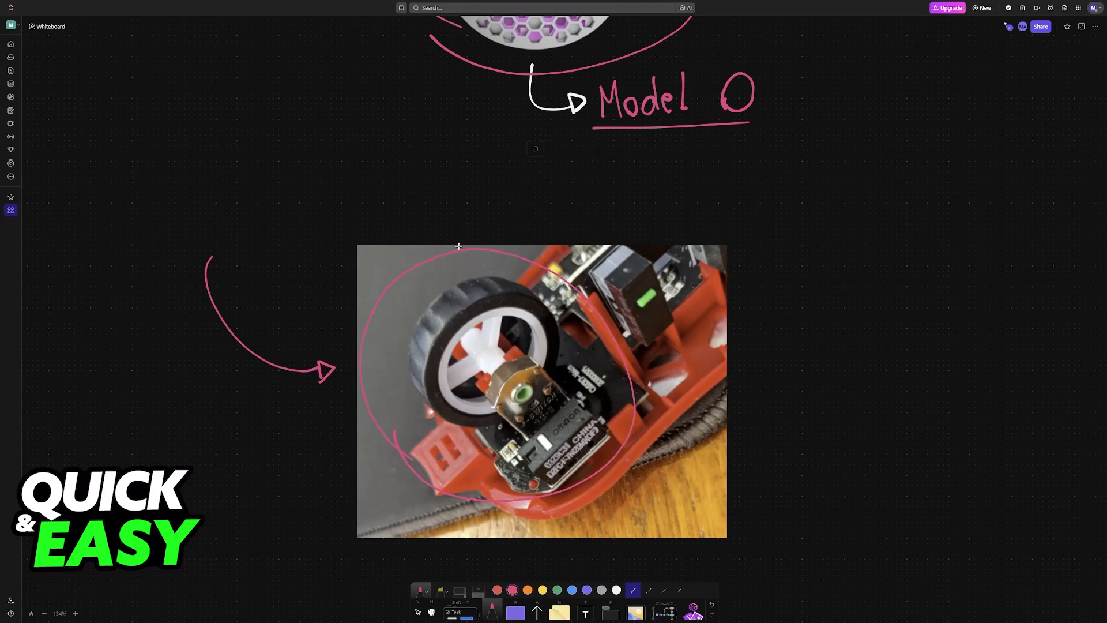
mouse_move(493, 311)
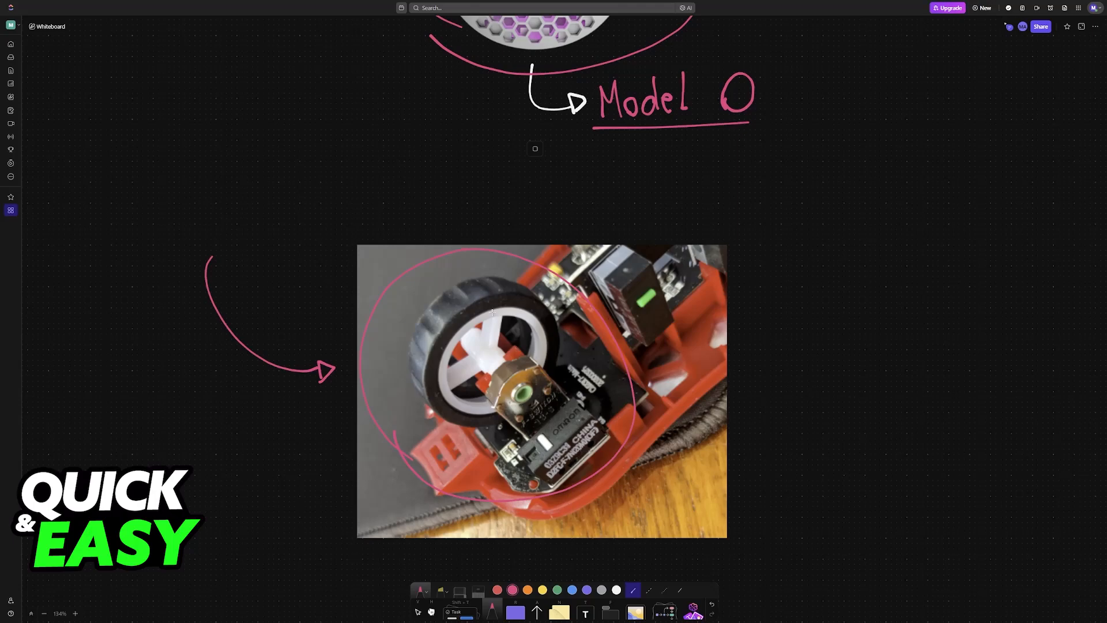
scroll(down, 3)
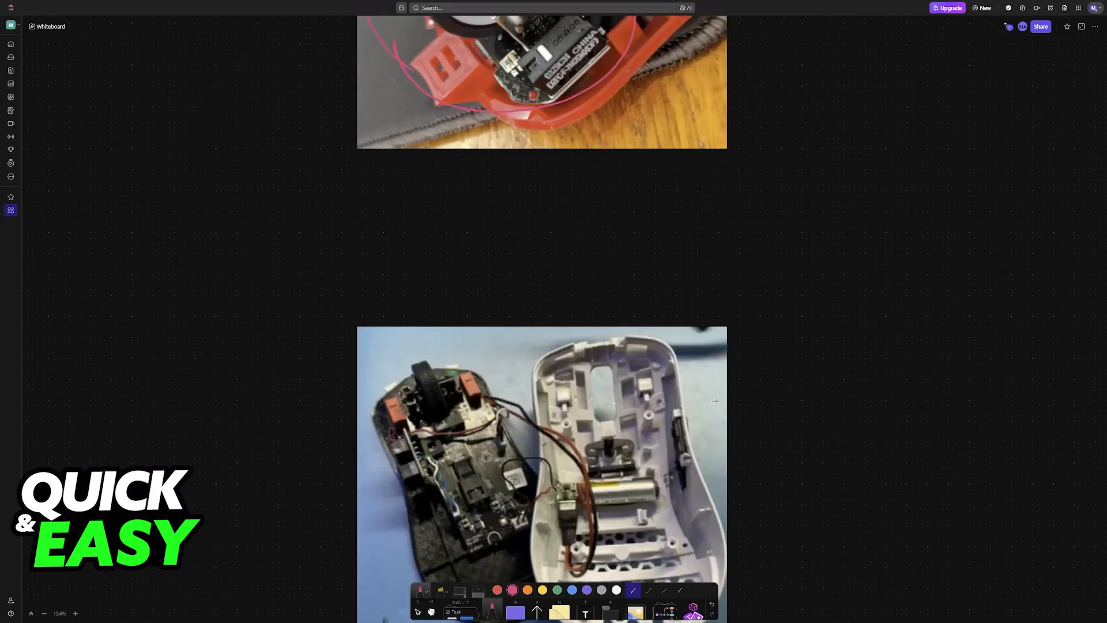
scroll(up, 3)
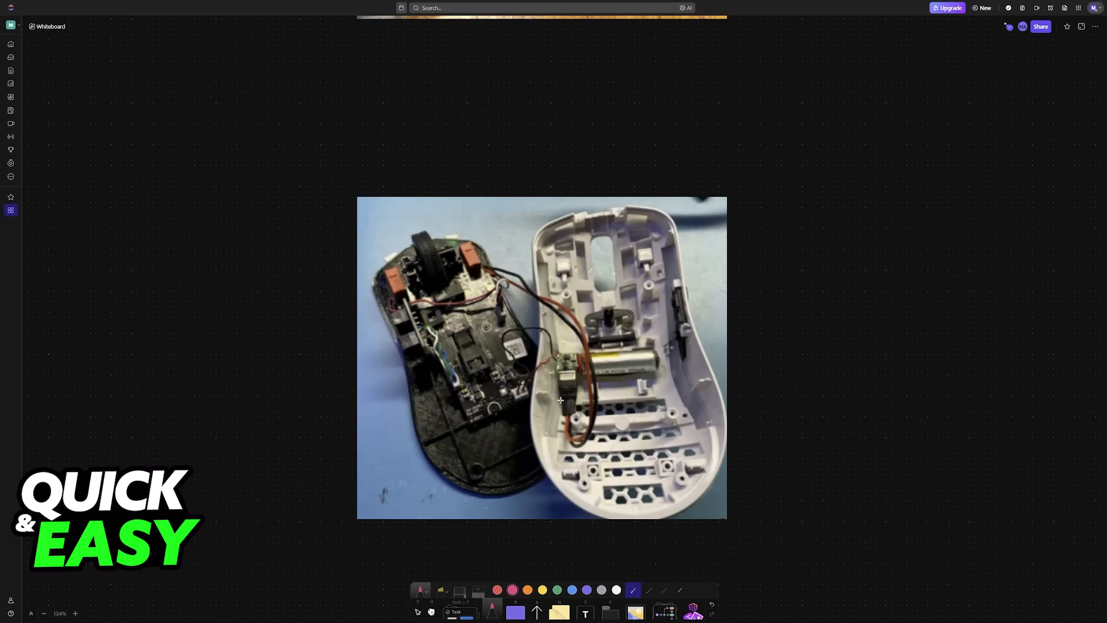
mouse_move(587, 375)
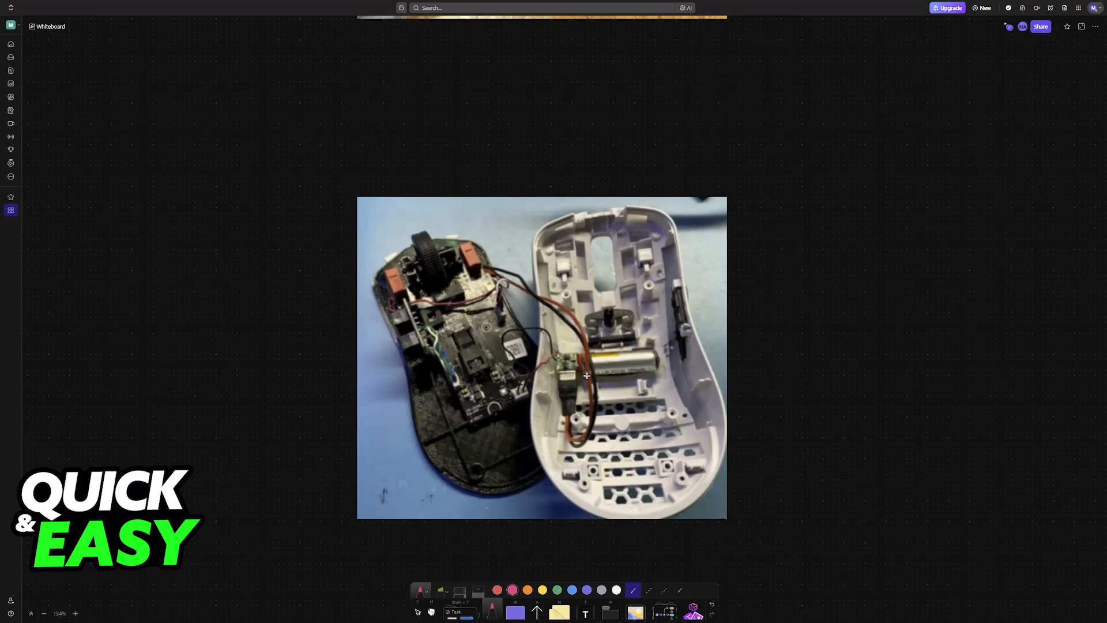
mouse_move(405, 280)
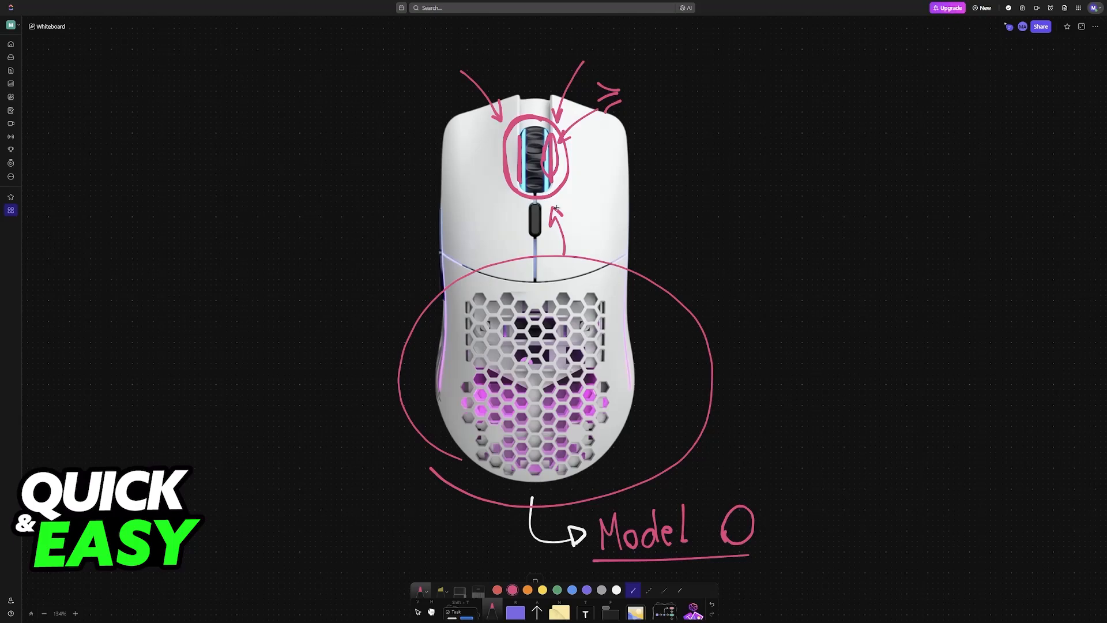
scroll(down, 3)
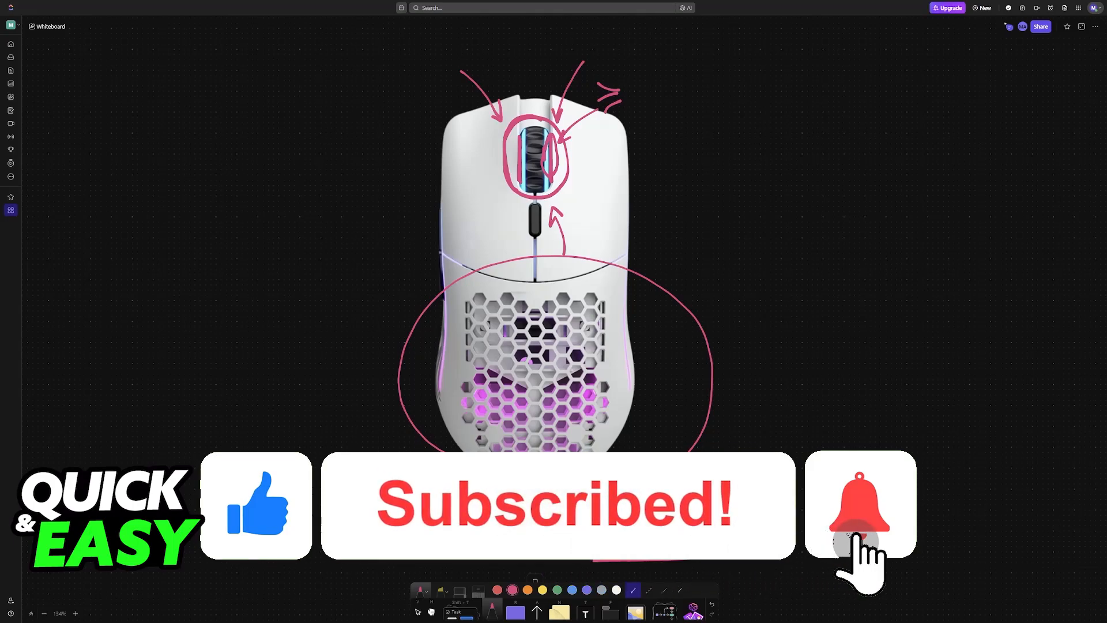
click(860, 505)
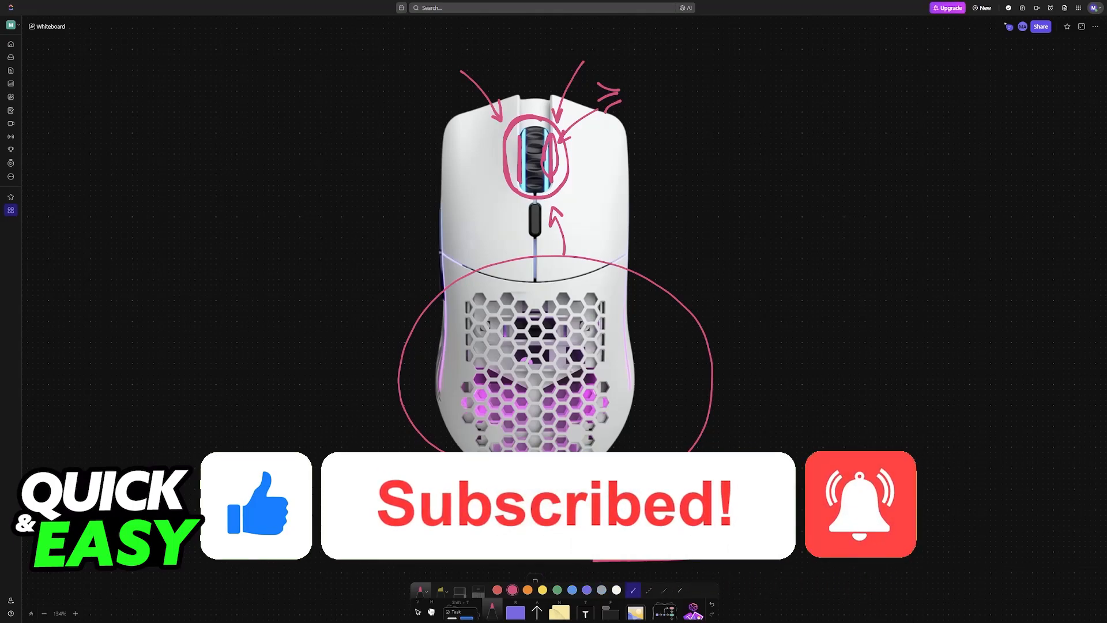